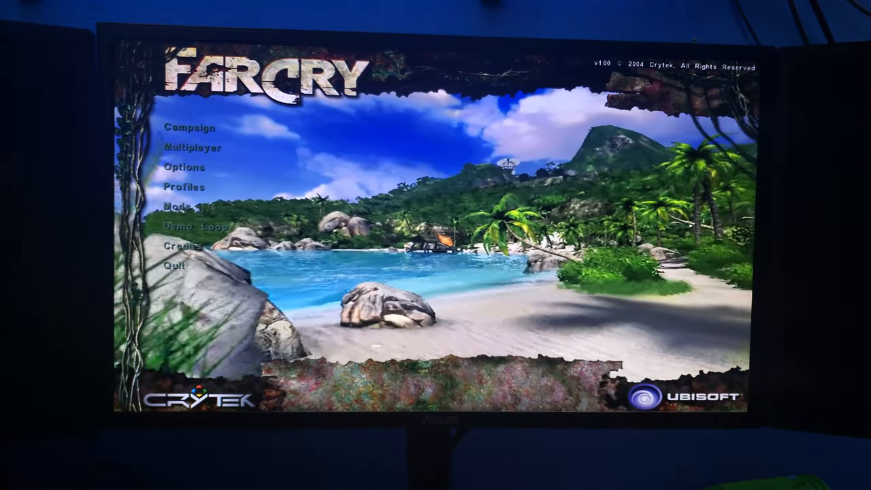
# Open Far Cry's advanced graphics settings and expand the Special Effects Quality level list
pyautogui.click(183, 167)
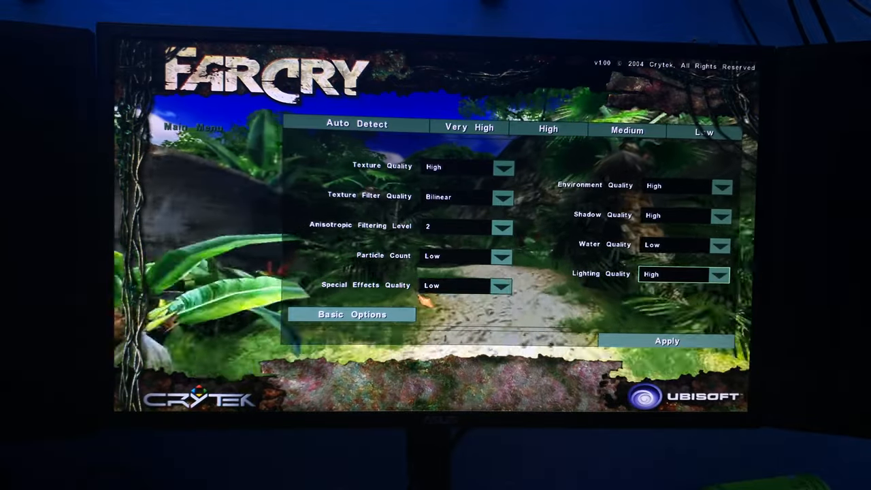
pyautogui.click(502, 285)
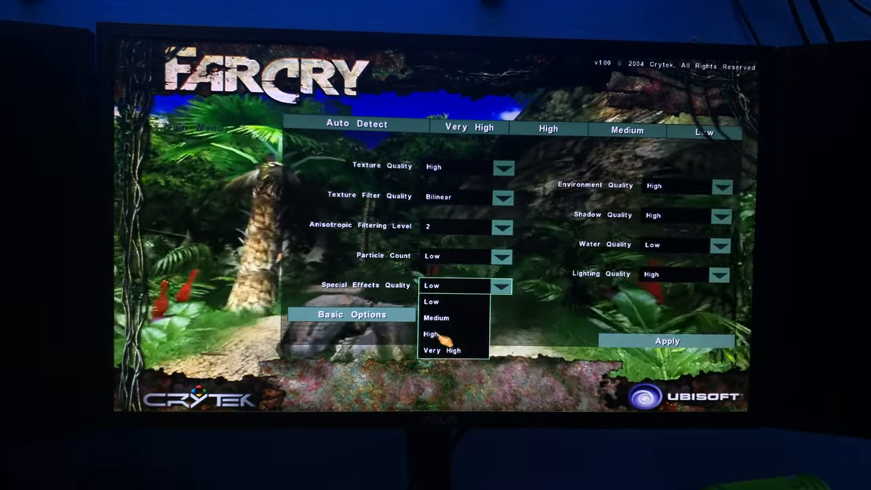